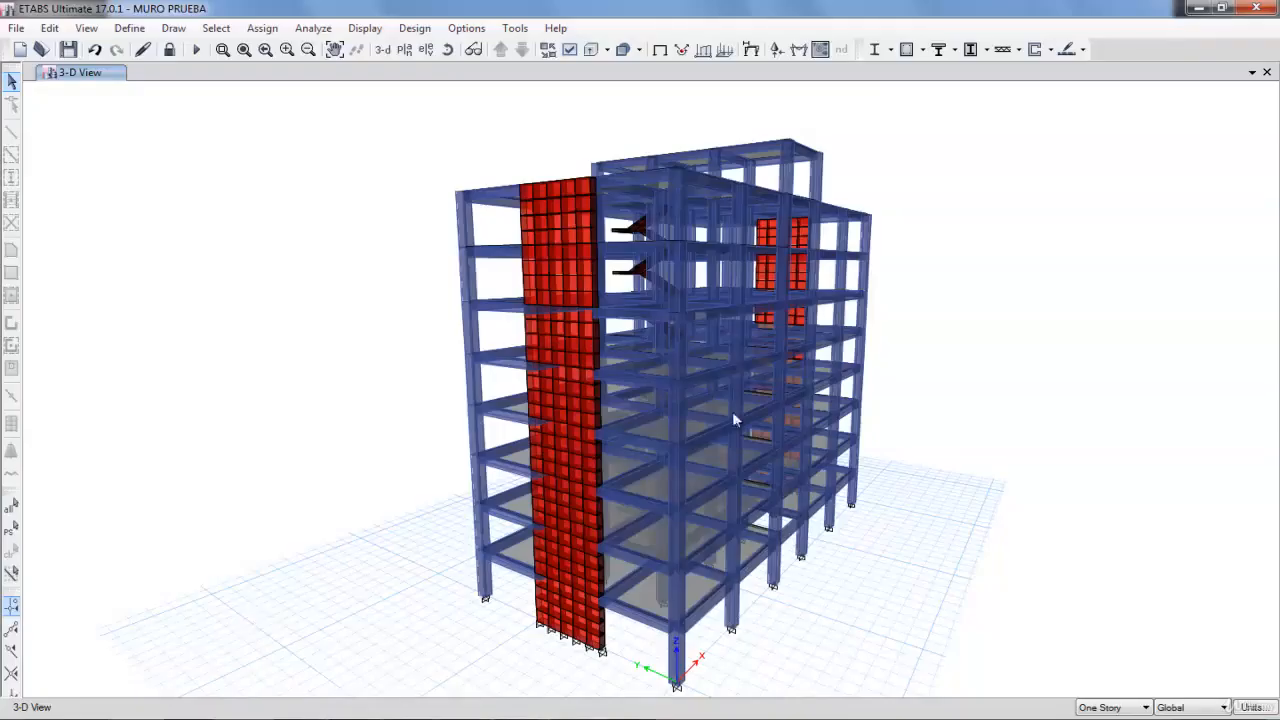
pyautogui.moveTo(630, 364)
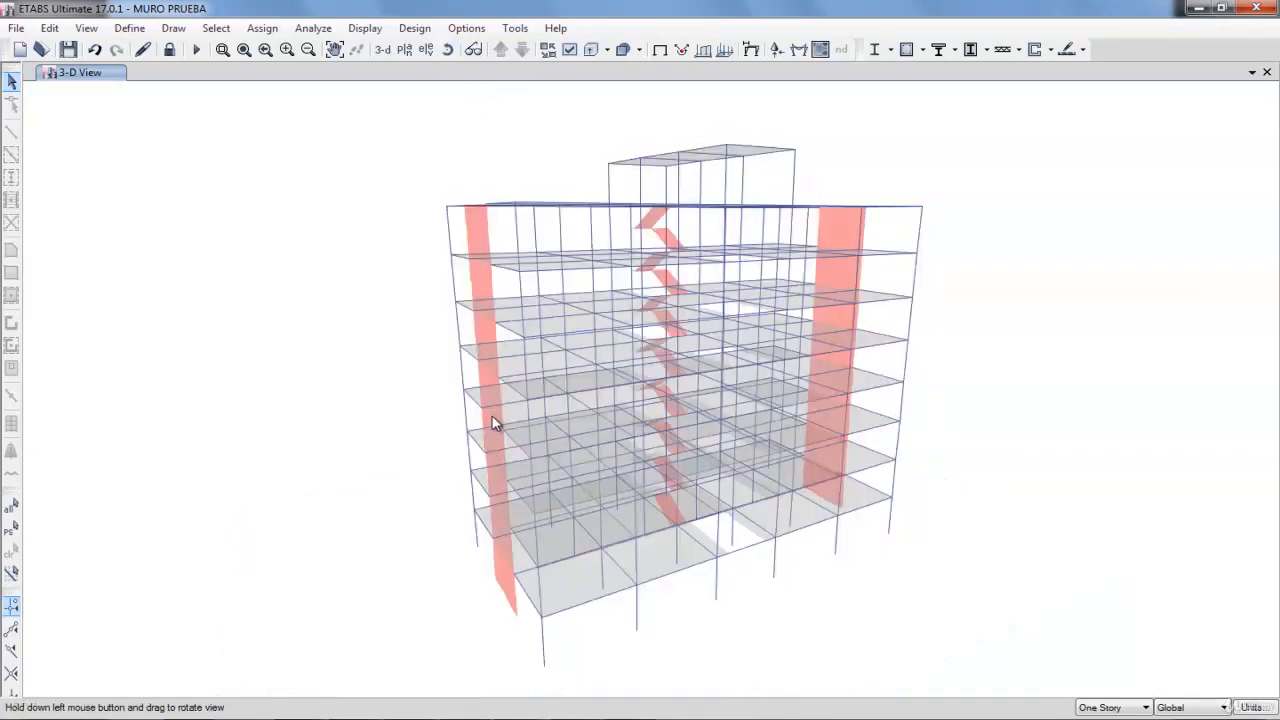
# - Orbit the building model to view it from another side
pyautogui.moveTo(490, 420); pyautogui.dragTo(680, 464)
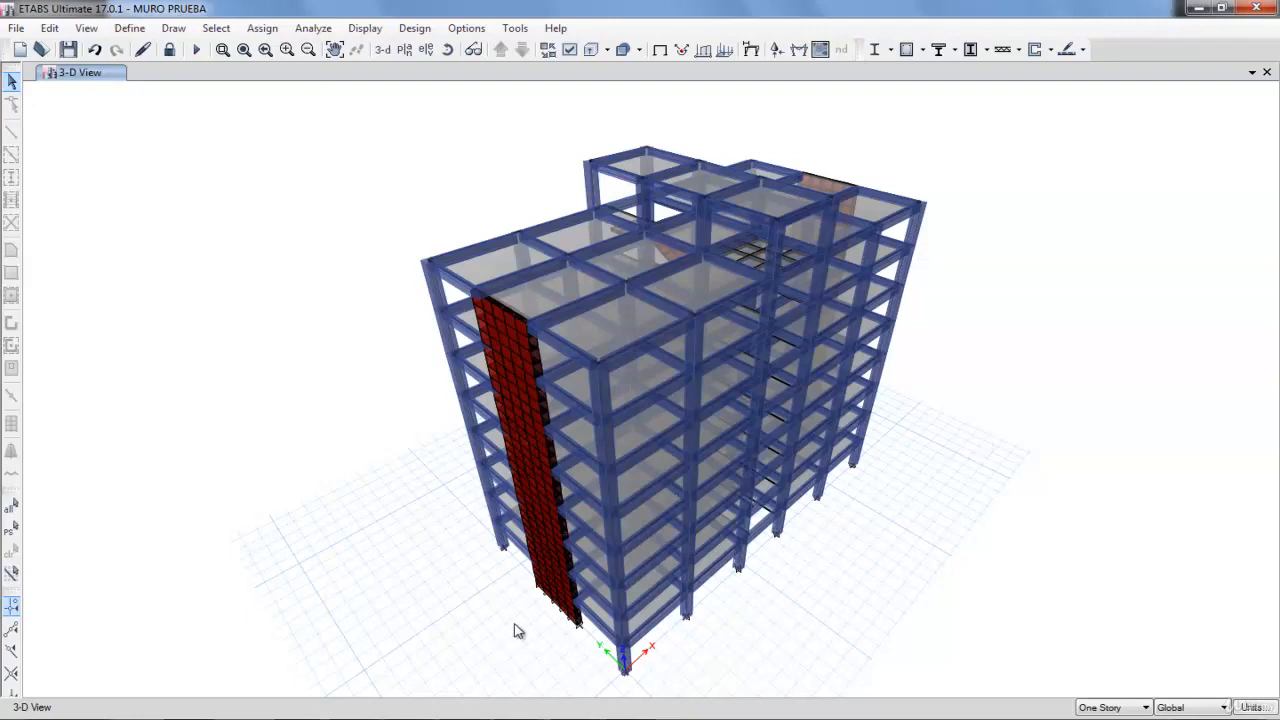
pyautogui.moveTo(548, 684)
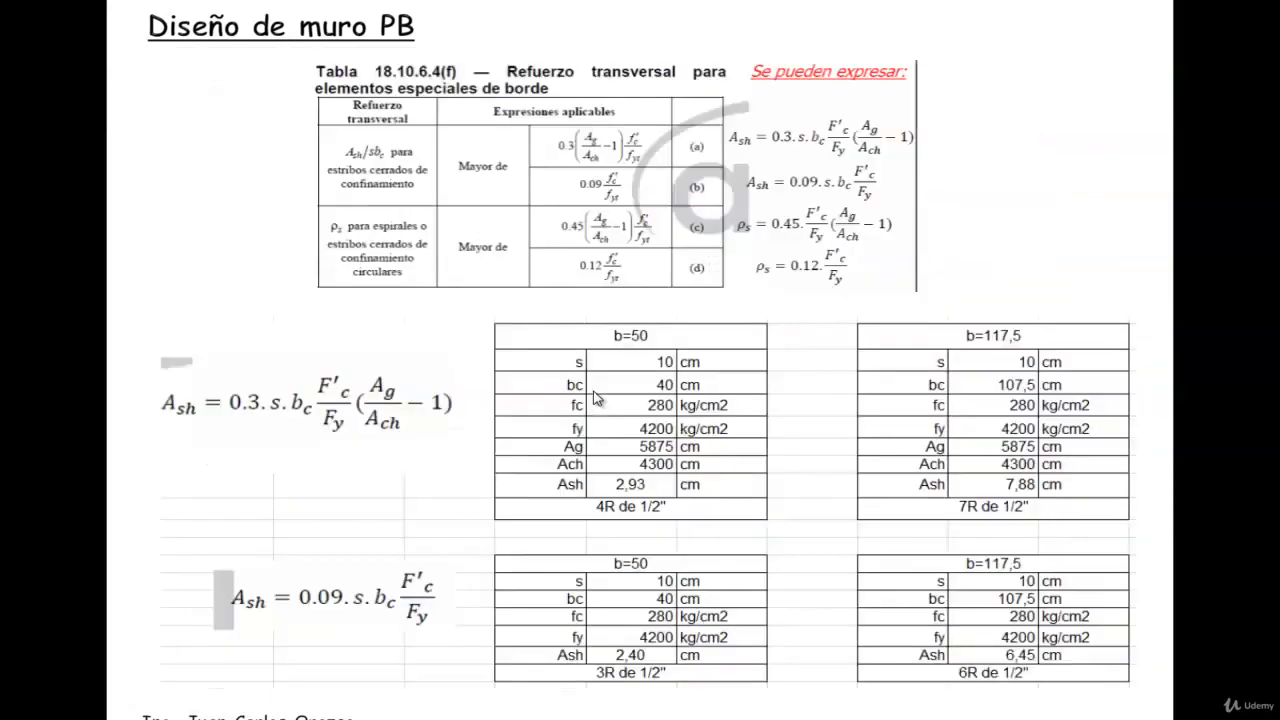
pyautogui.moveTo(752, 364)
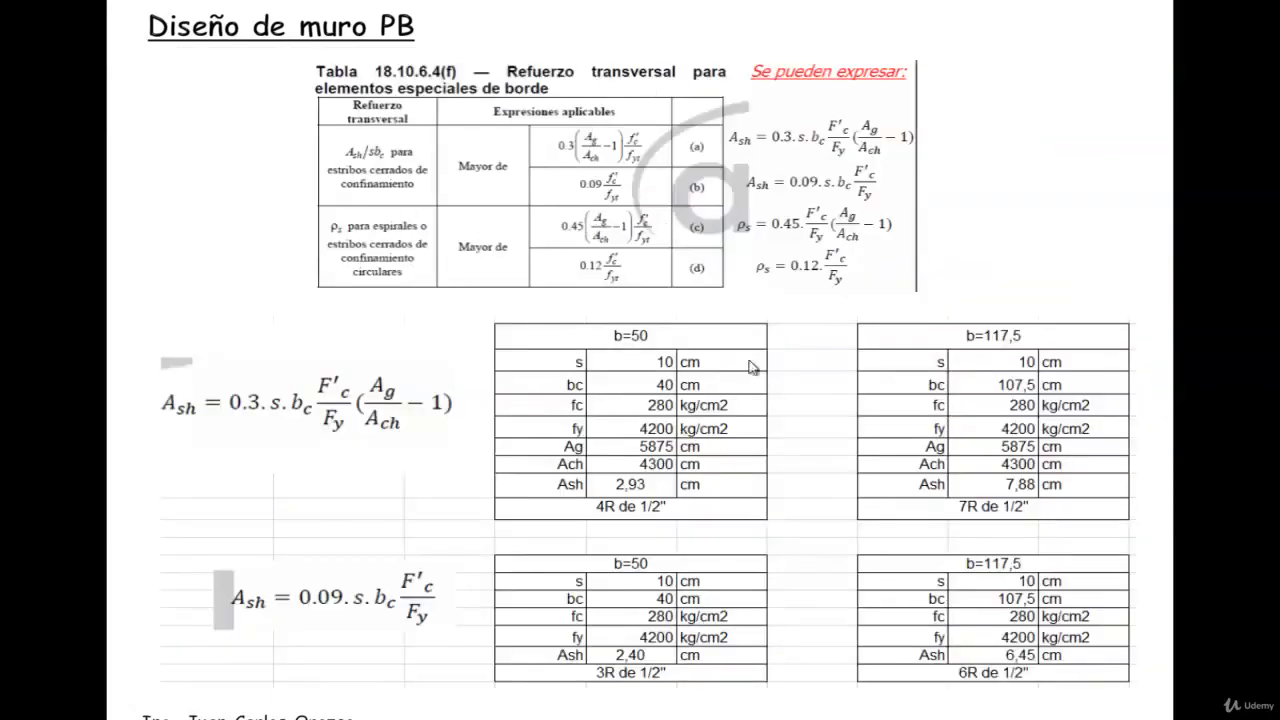
pyautogui.moveTo(500, 368)
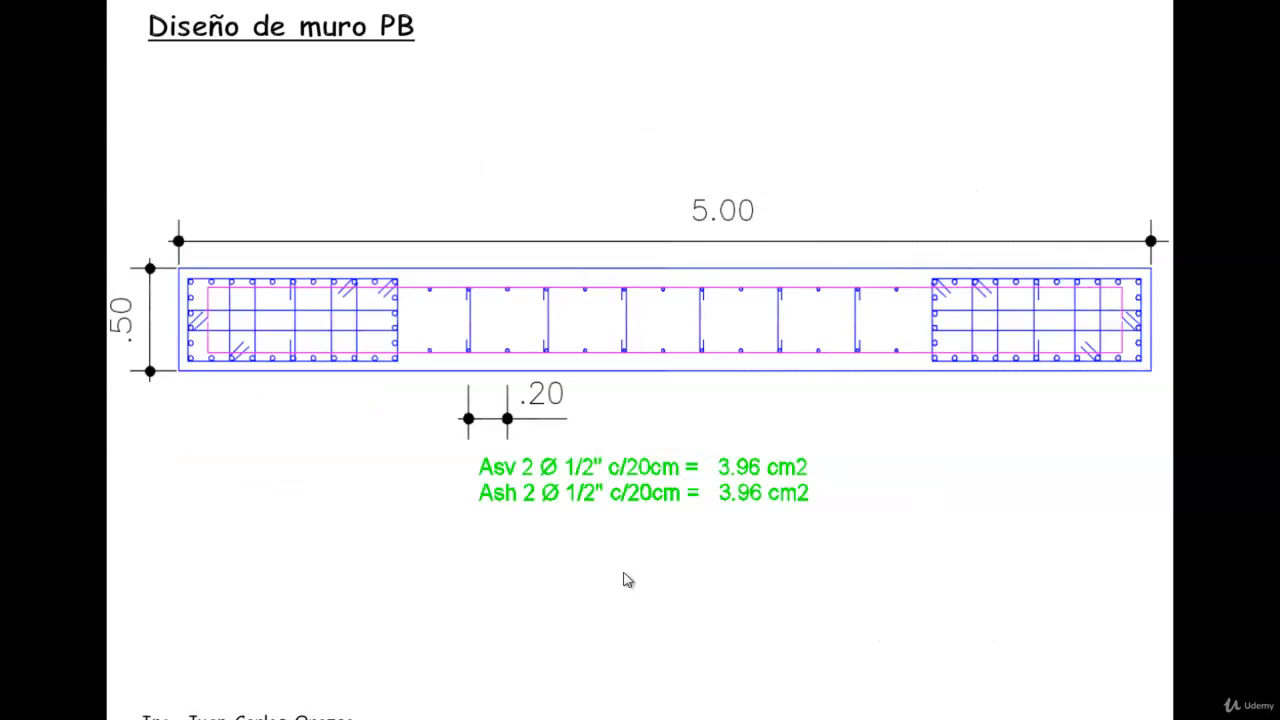
pyautogui.moveTo(492, 604)
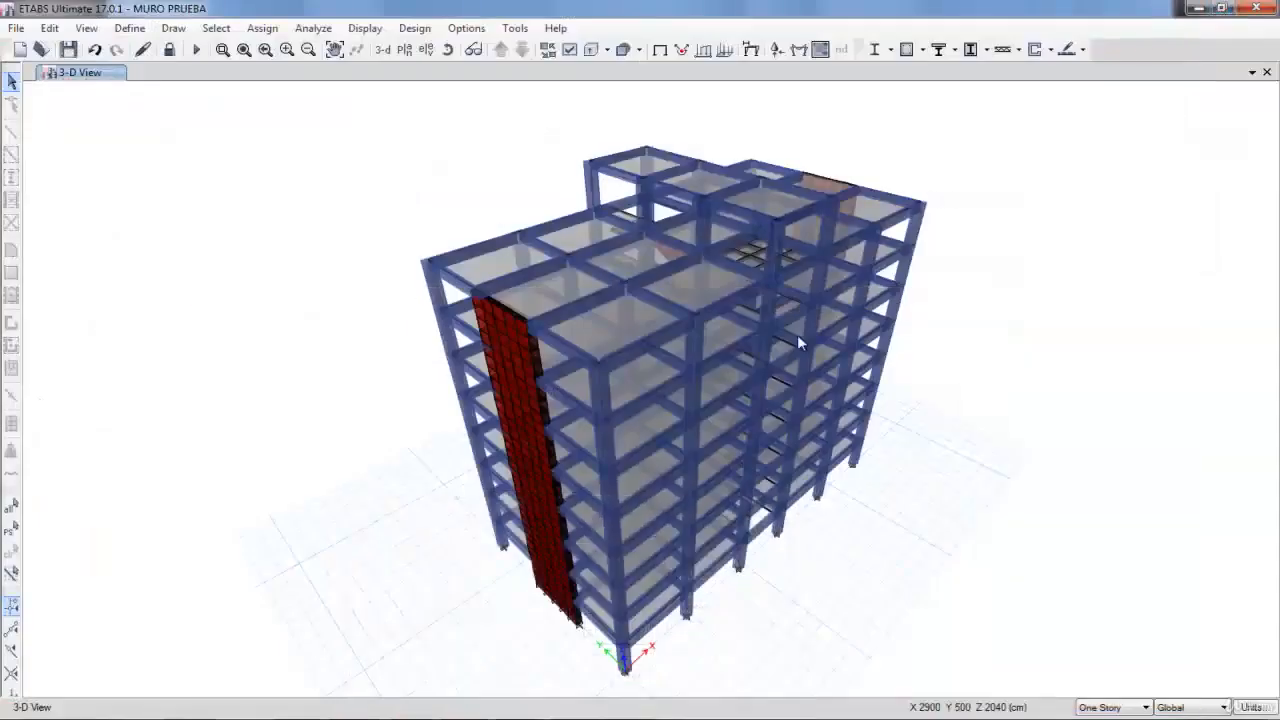
pyautogui.moveTo(654, 50)
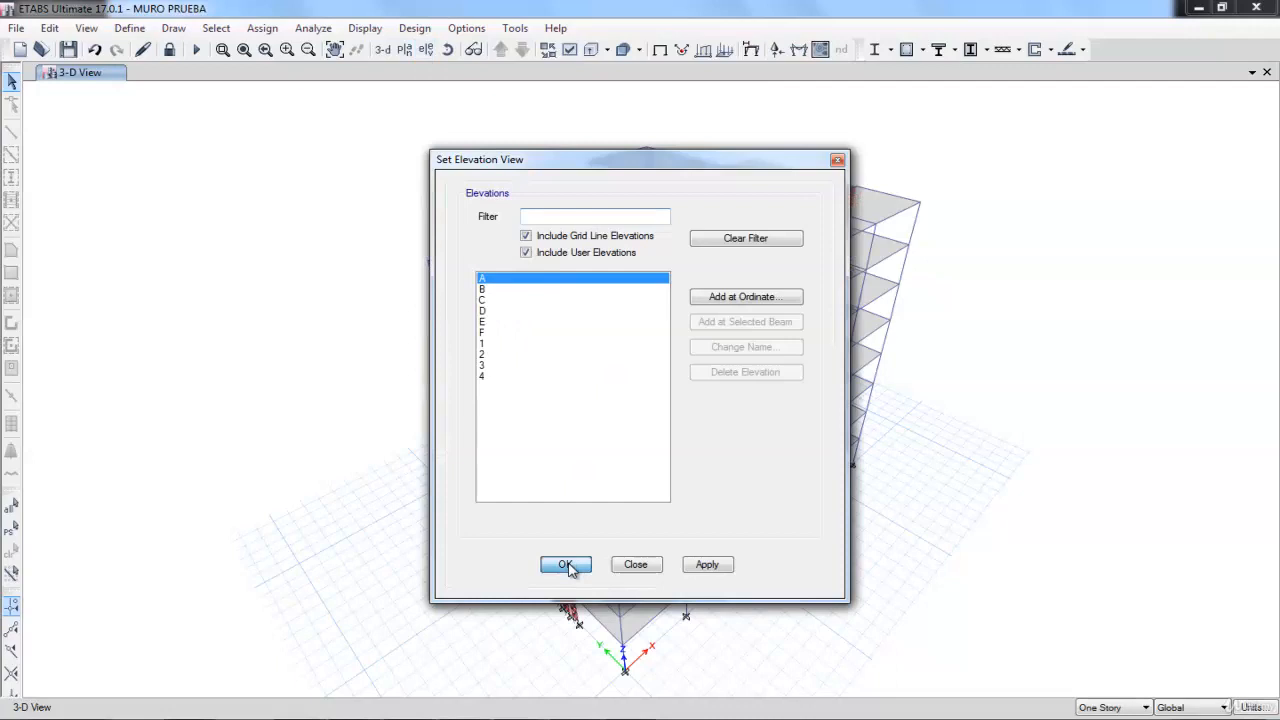
# - Show elevation A and zoom to the wall's ground-floor stories and their pier reinforcing areas
pyautogui.click(564, 564)
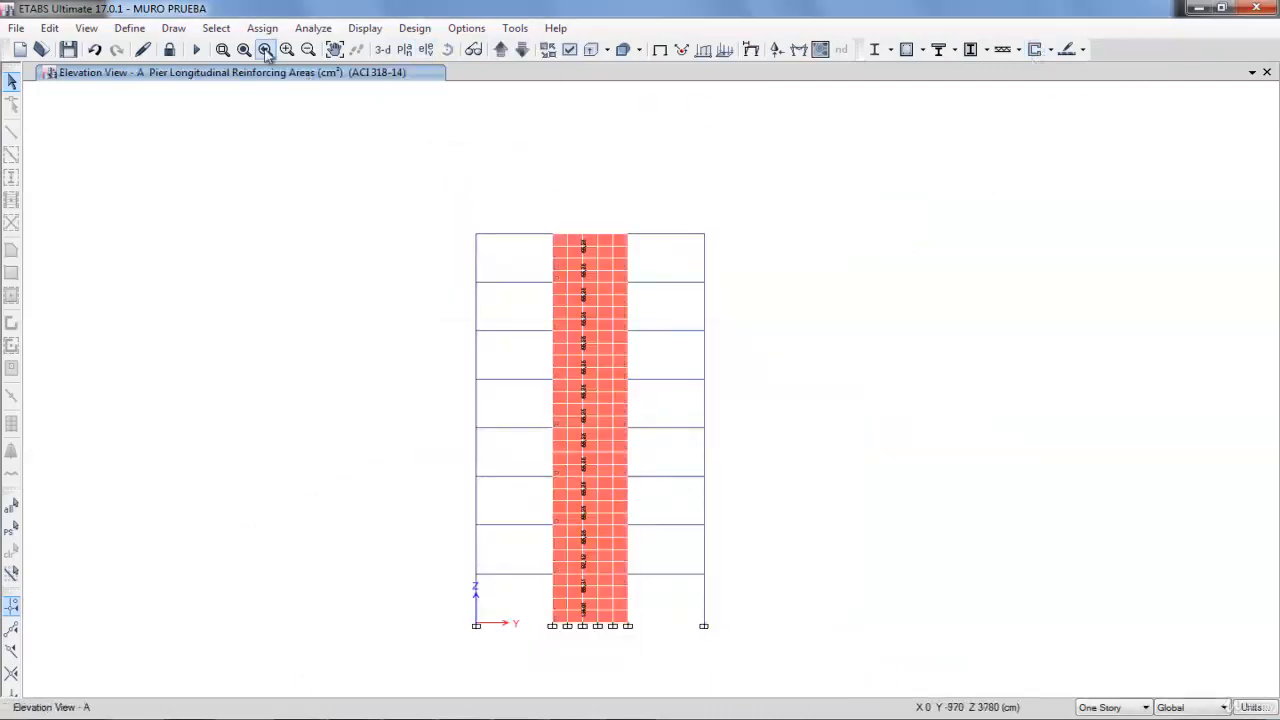
pyautogui.click(264, 50)
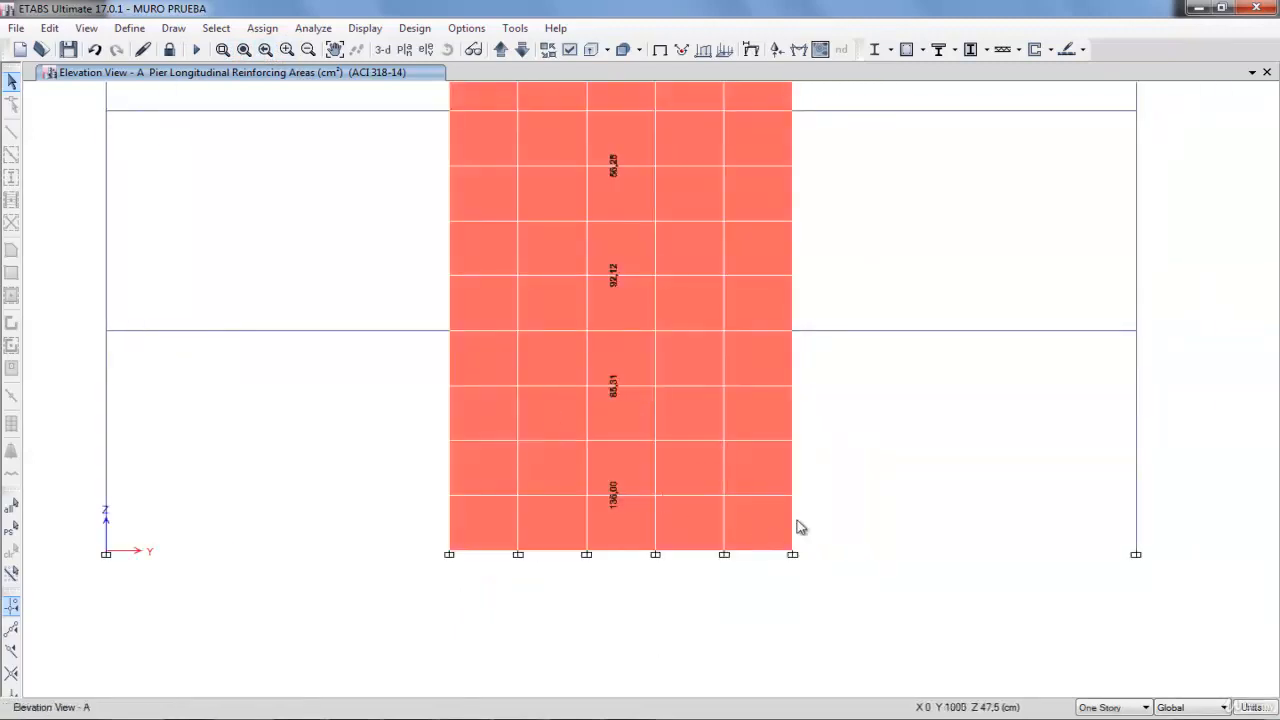
pyautogui.click(1036, 48)
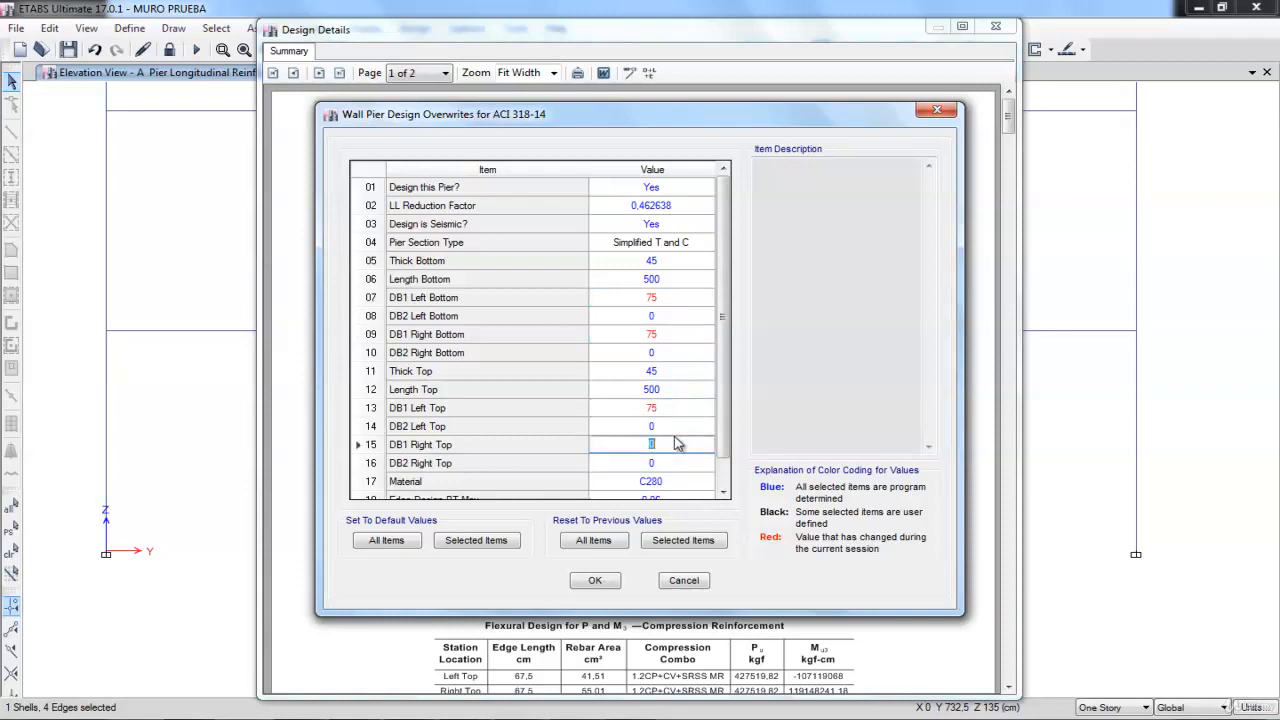
# - Confirm the 75 cm DB1 edge-length overwrites and close the shear wall design report
pyautogui.click(596, 580)
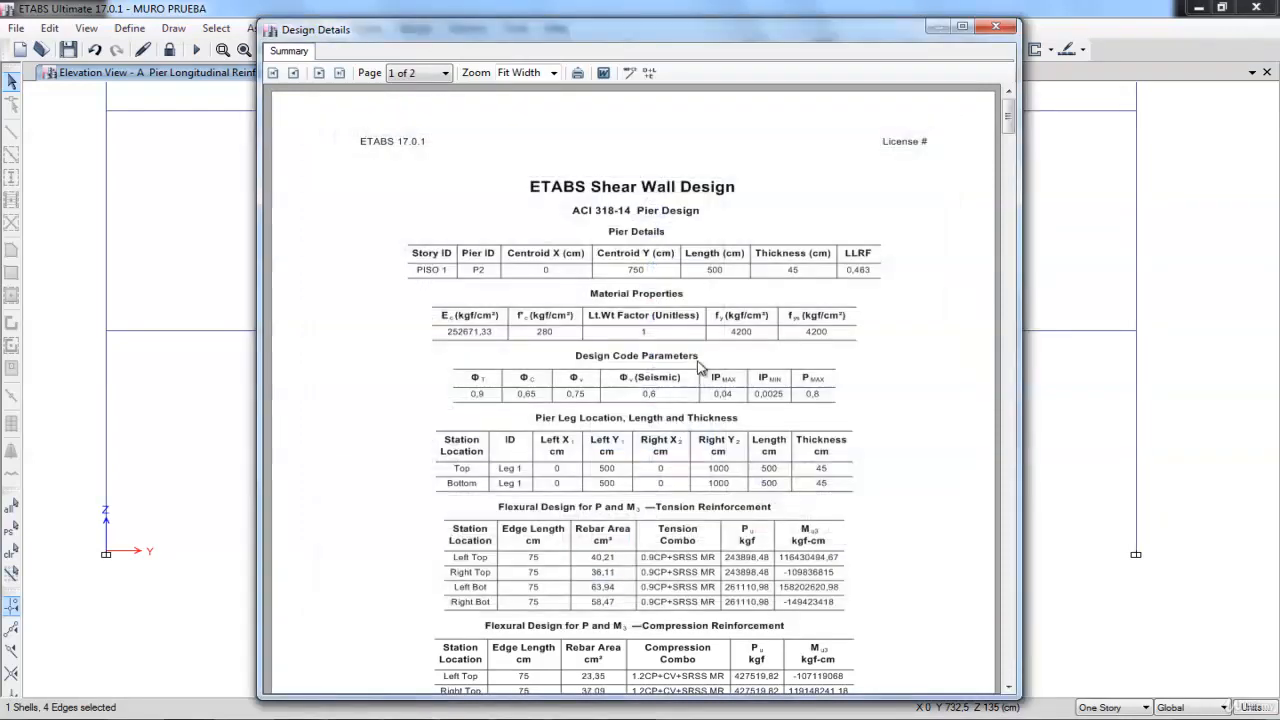
pyautogui.click(990, 28)
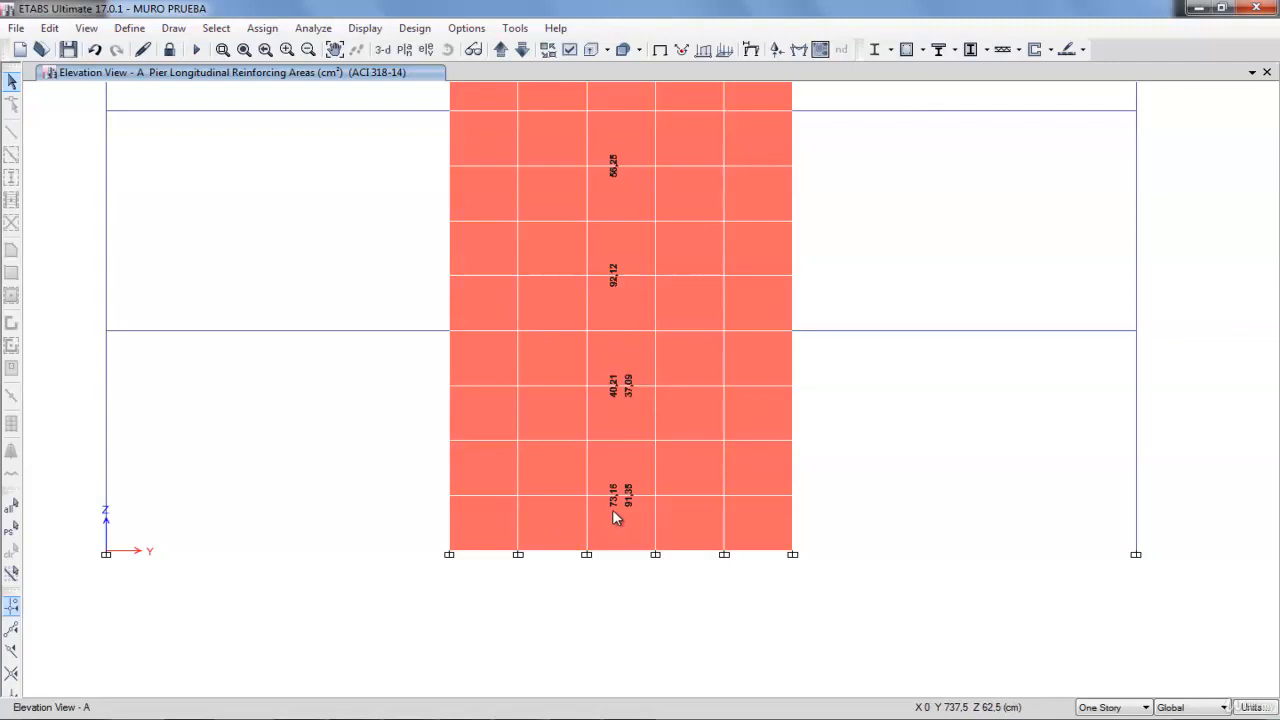
pyautogui.click(616, 410)
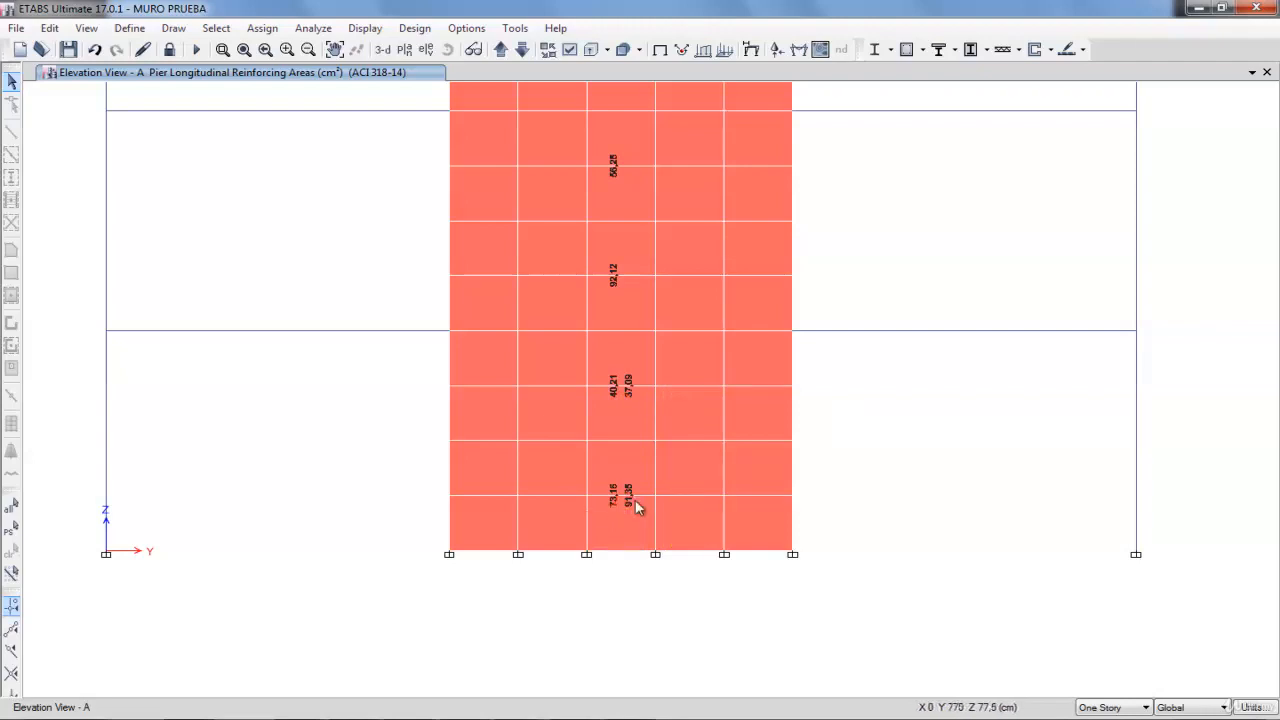
pyautogui.moveTo(312, 146)
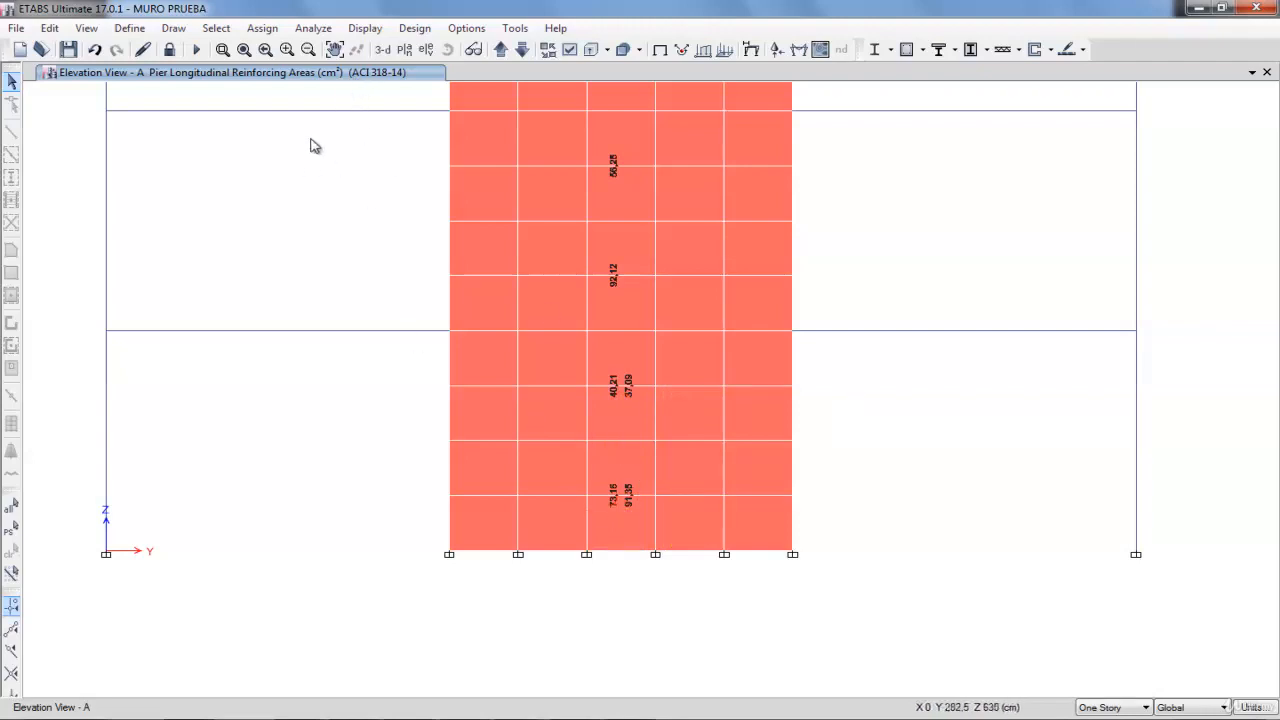
pyautogui.click(620, 312)
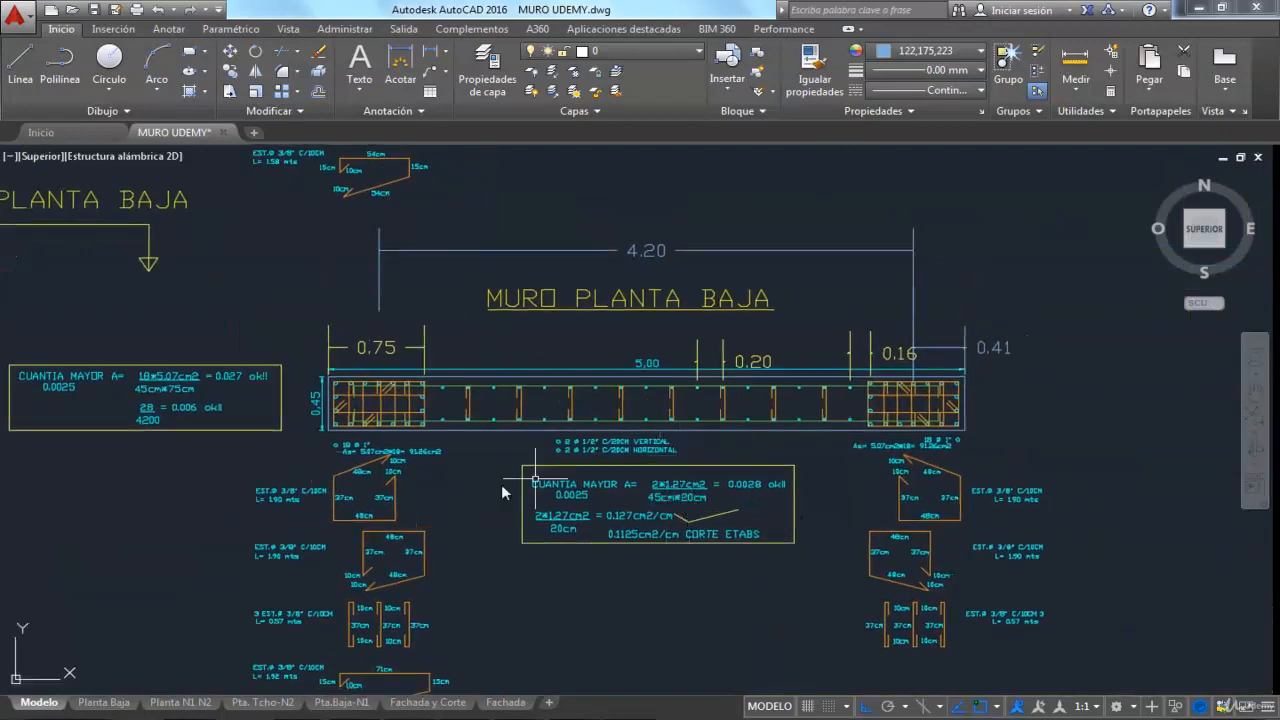
pyautogui.moveTo(750, 328)
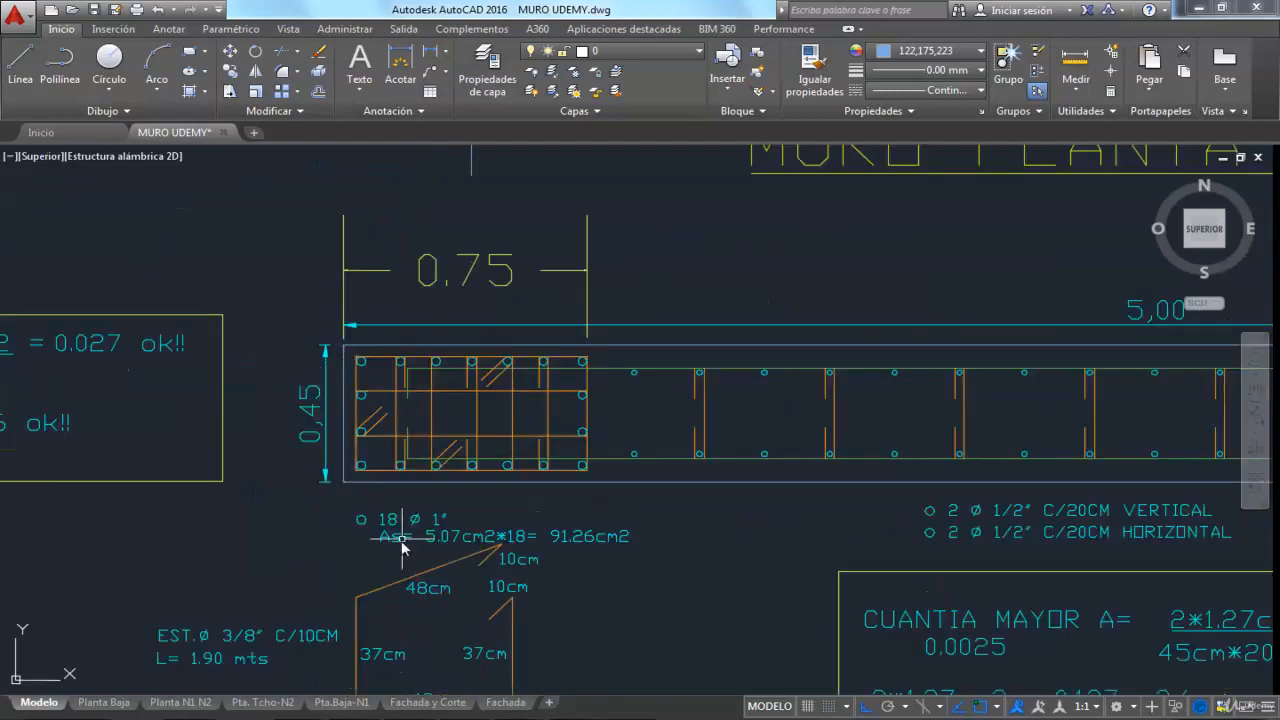
pyautogui.moveTo(570, 560)
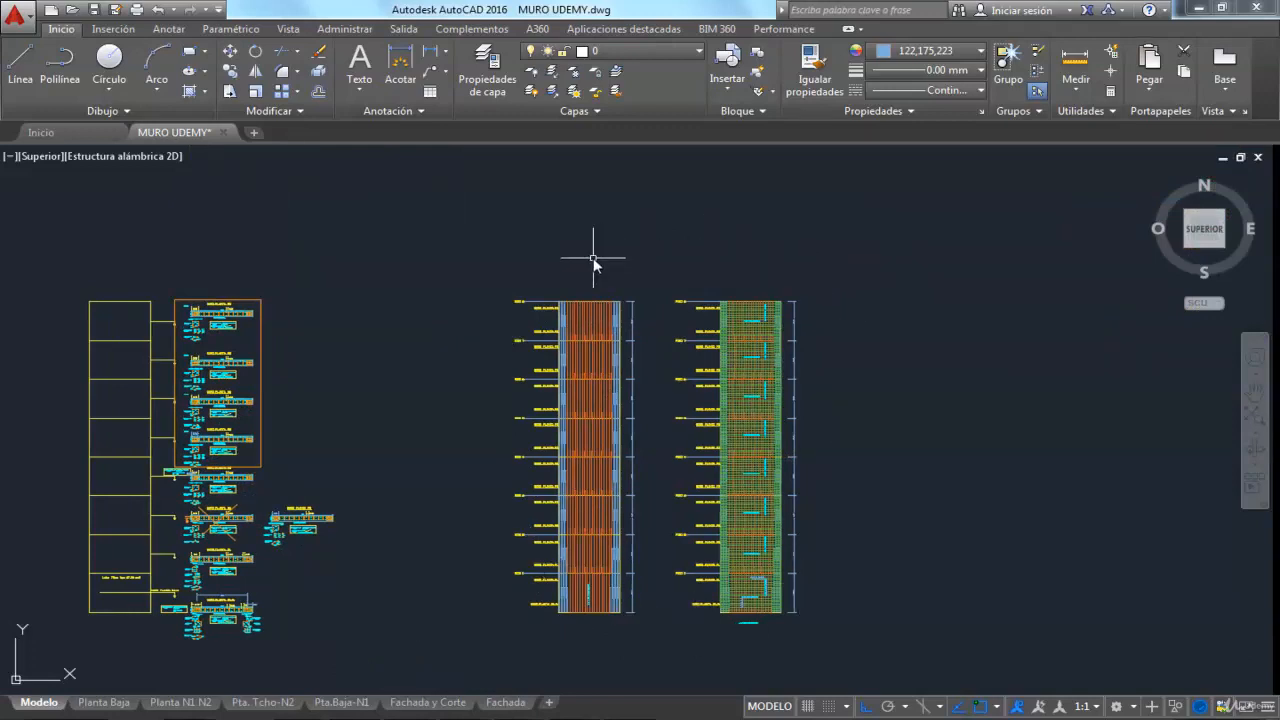
pyautogui.moveTo(638, 394)
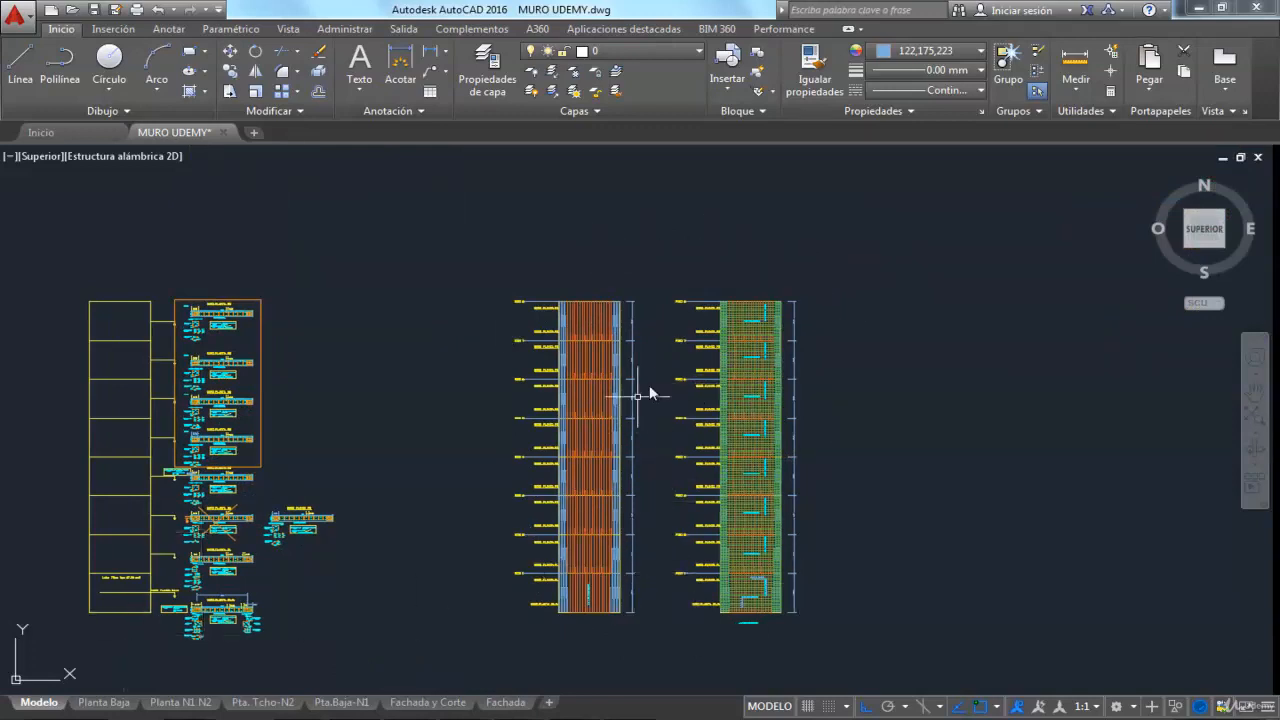
pyautogui.moveTo(584, 636)
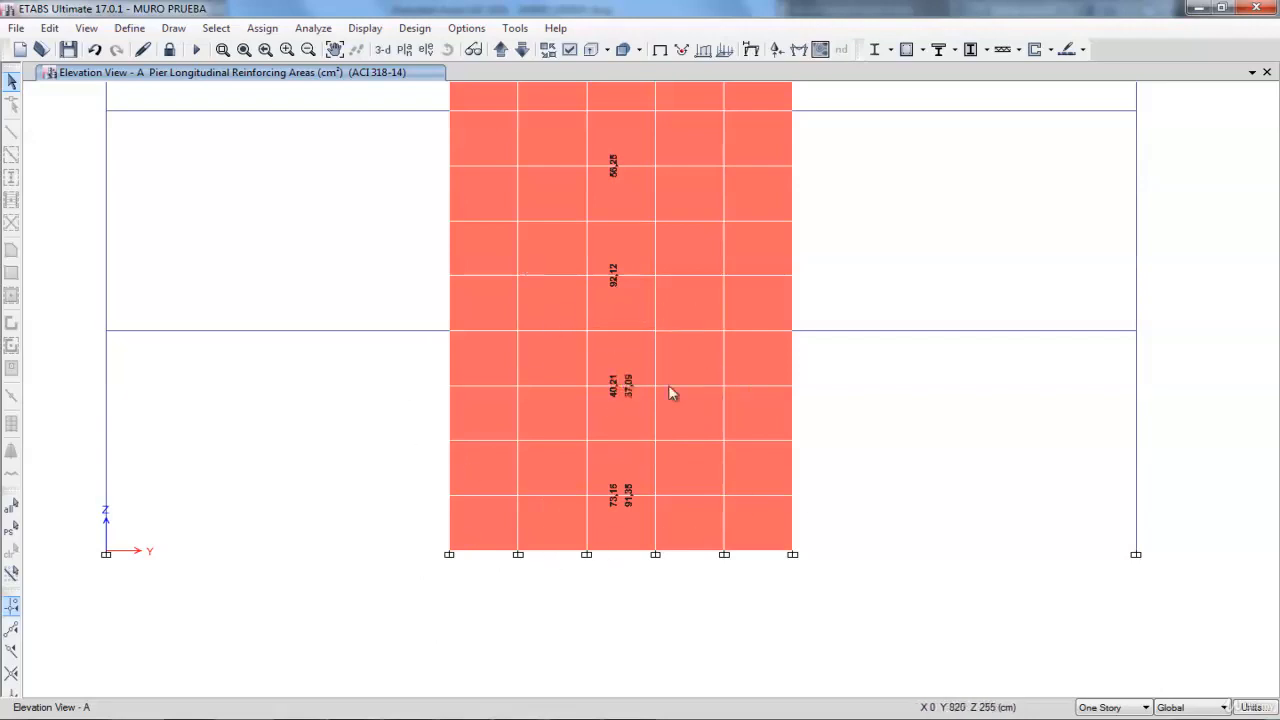
pyautogui.moveTo(764, 340)
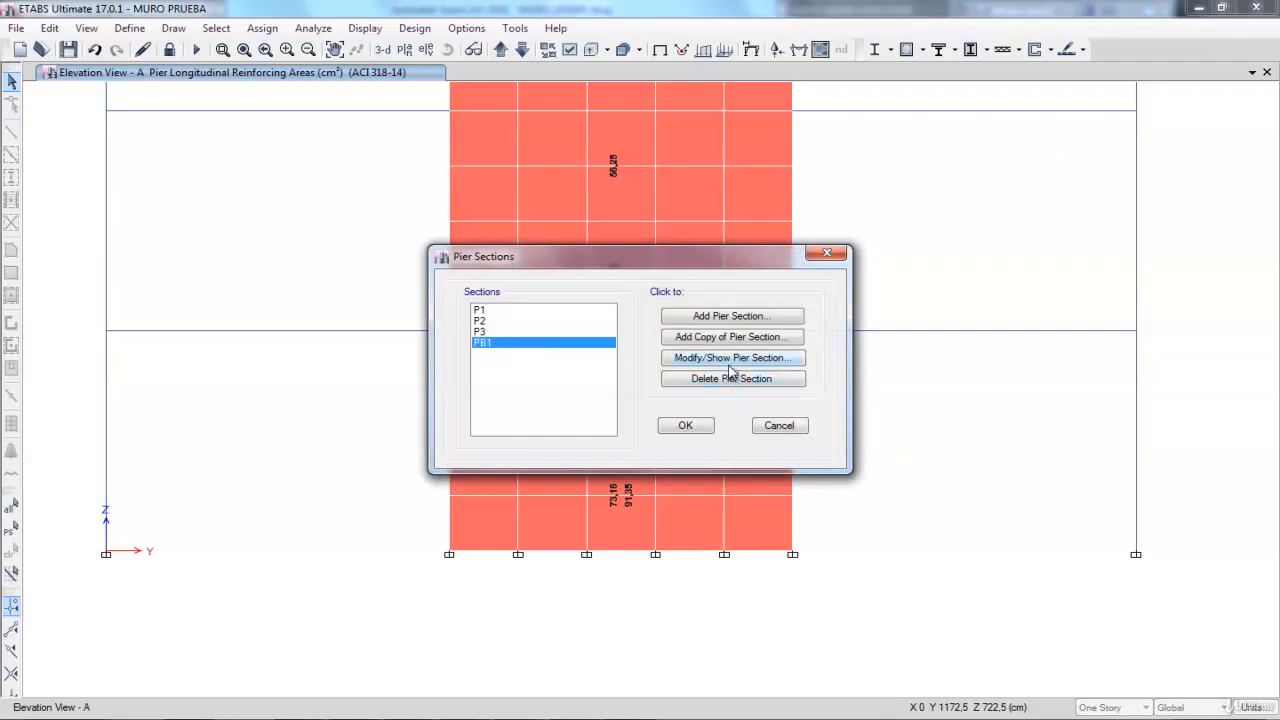
# - Show the PB1 pier section data and launch Section Designer on its rebar layout
pyautogui.click(732, 358)
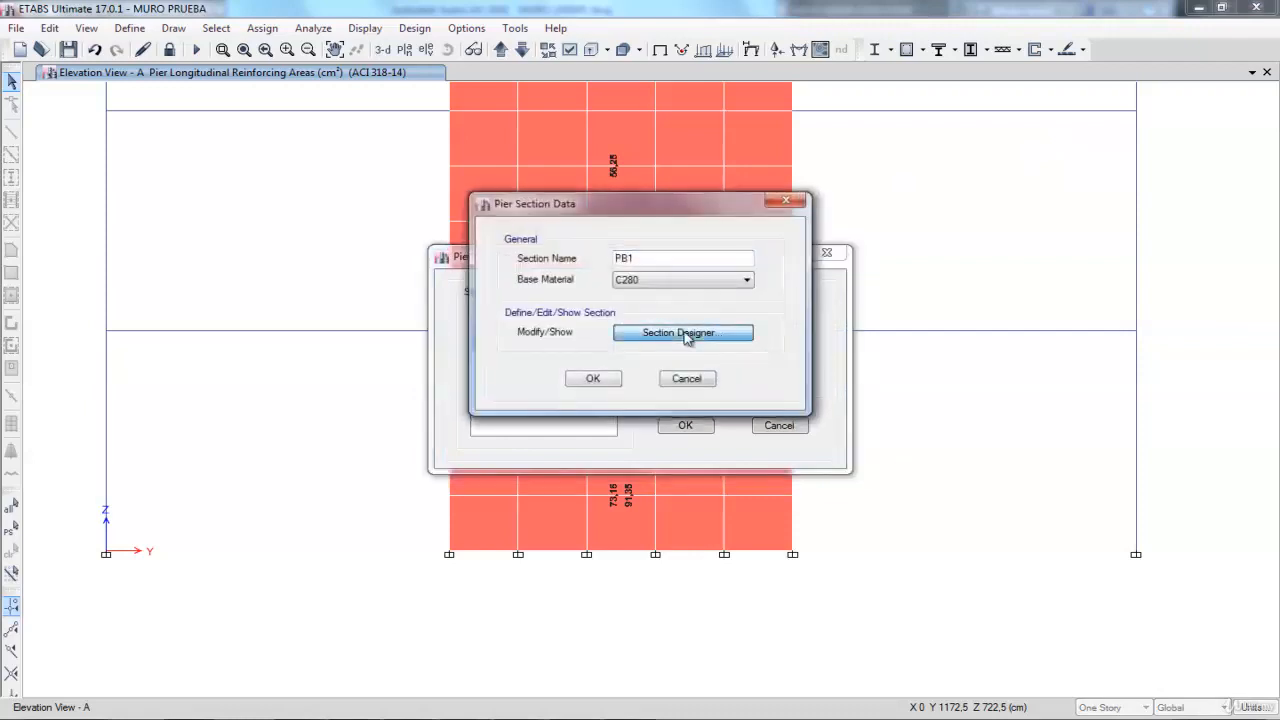
pyautogui.click(684, 332)
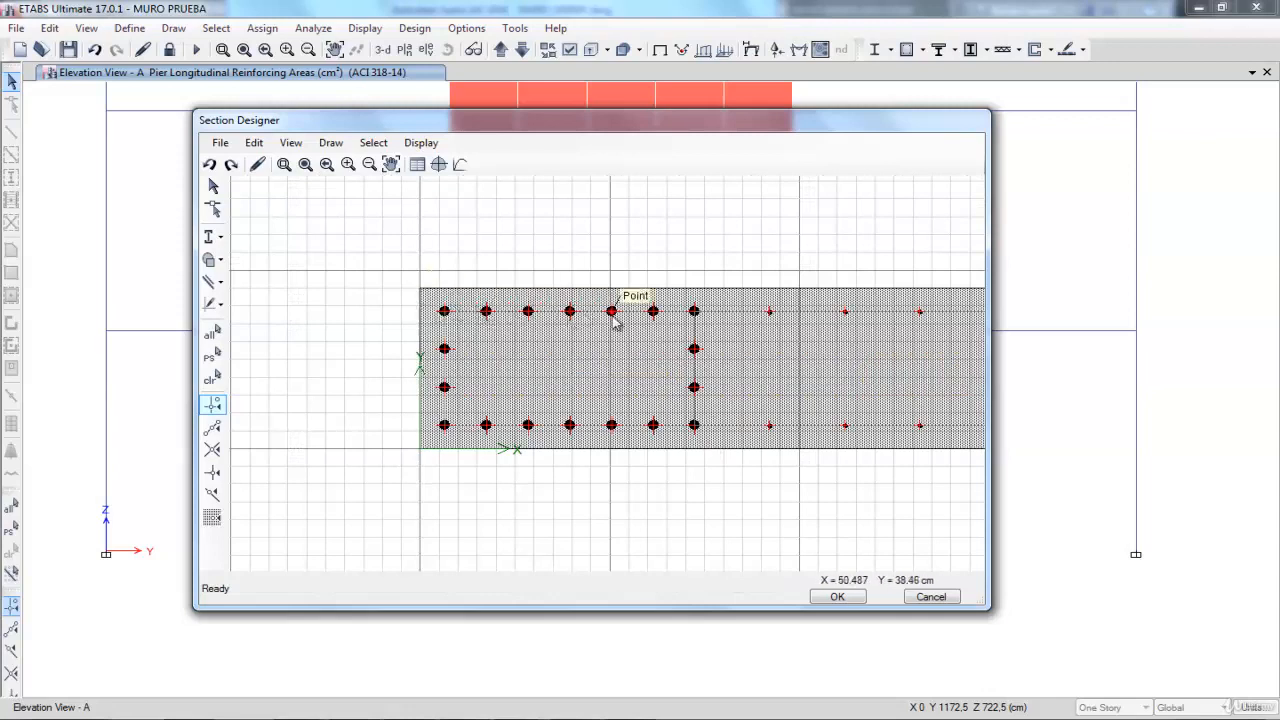
pyautogui.moveTo(448, 344)
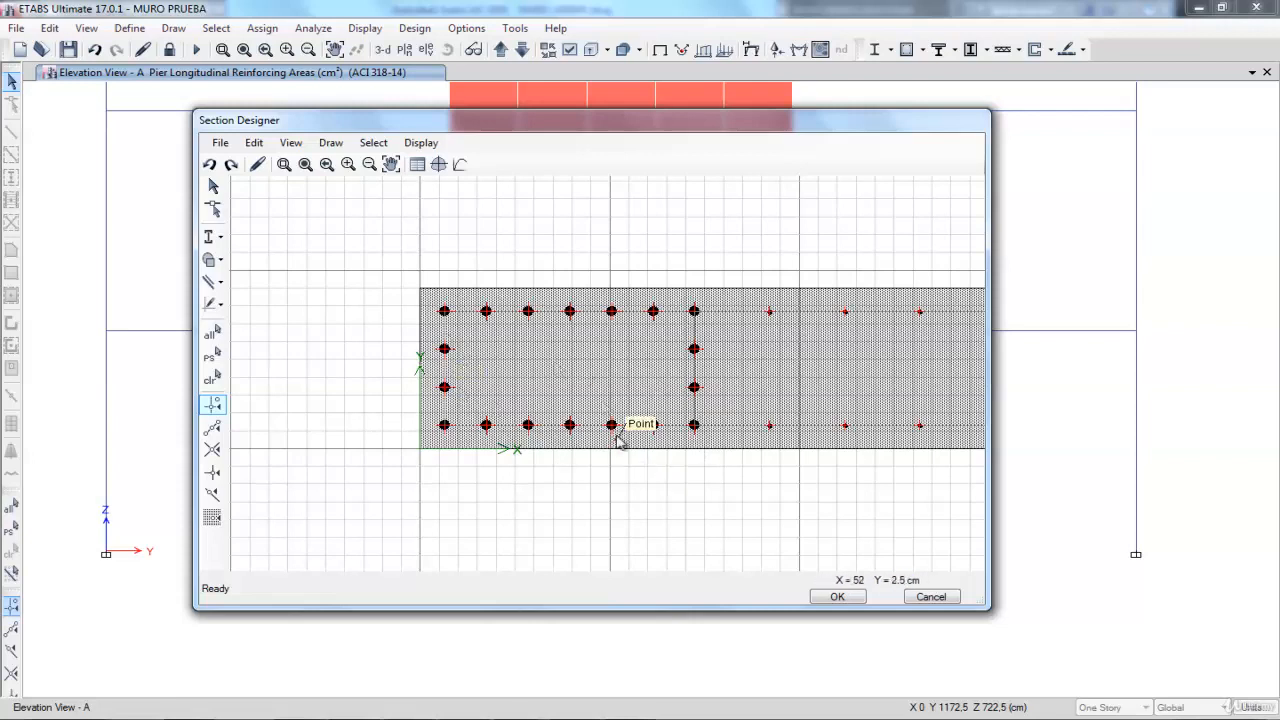
# - Edit the bottom edge bar line's Section Object Data and choose its bar size
pyautogui.doubleClick(620, 424)
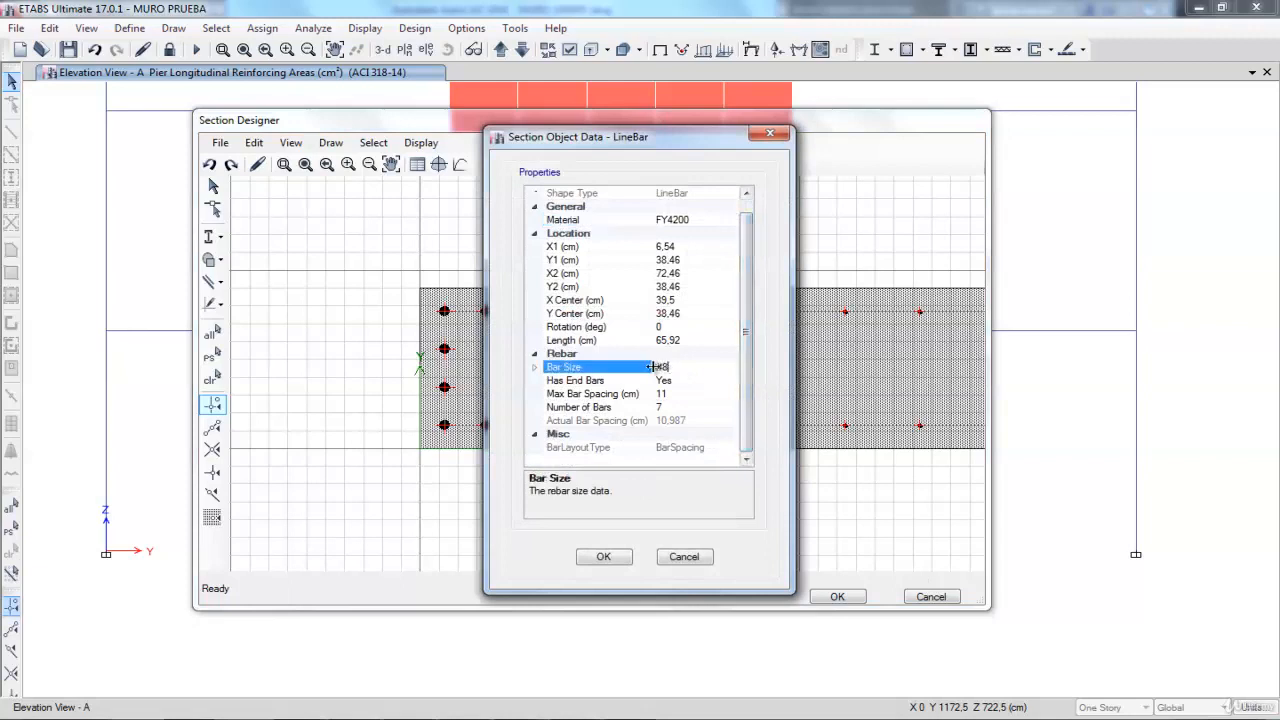
pyautogui.click(604, 556)
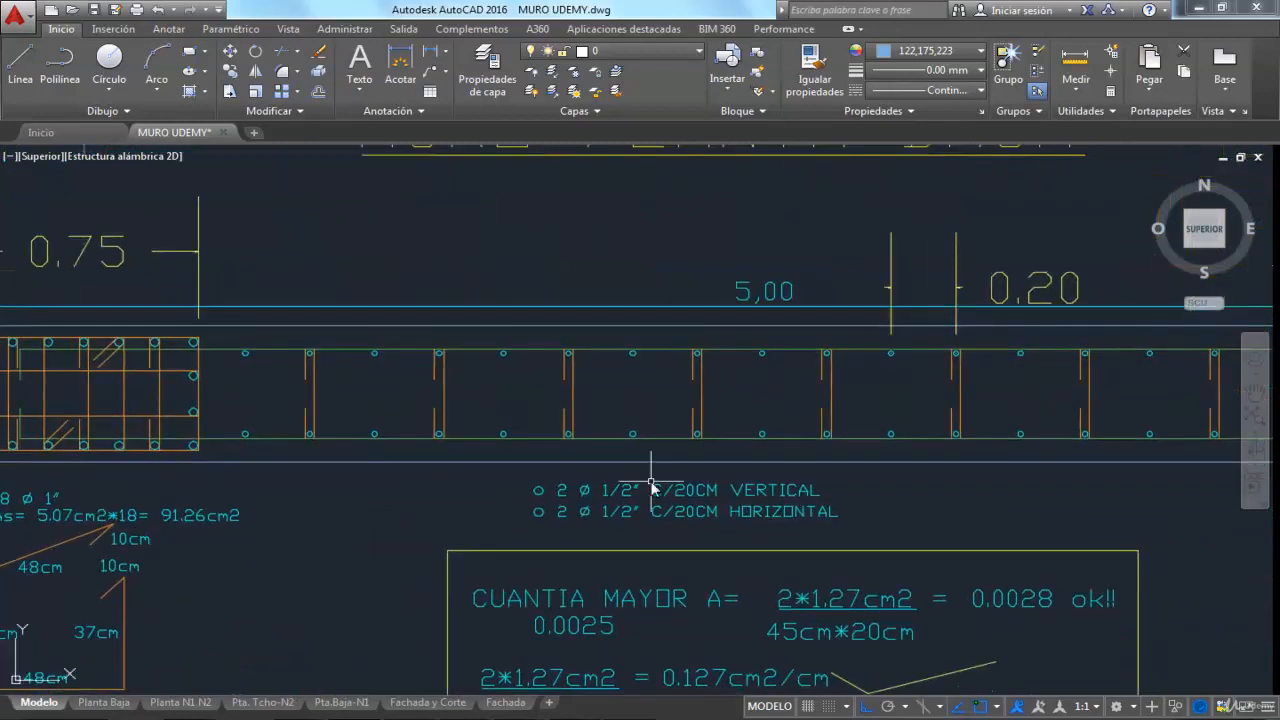
pyautogui.moveTo(736, 528)
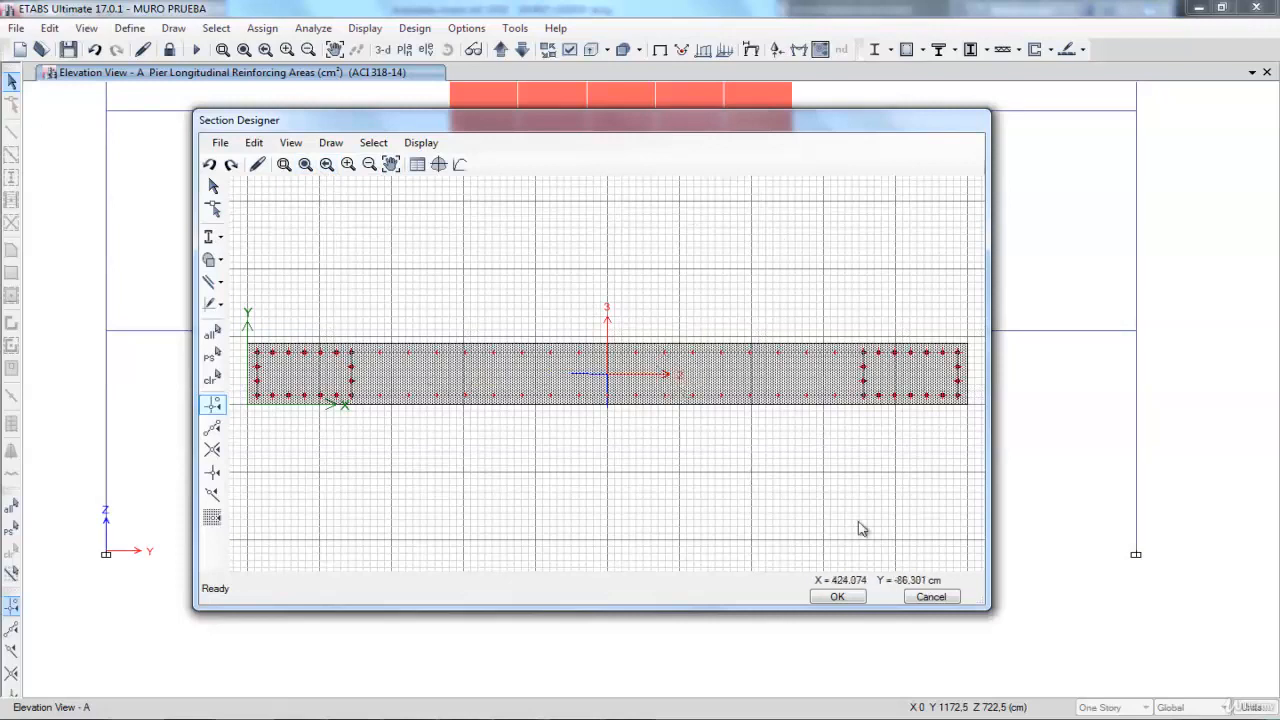
pyautogui.moveTo(628, 532)
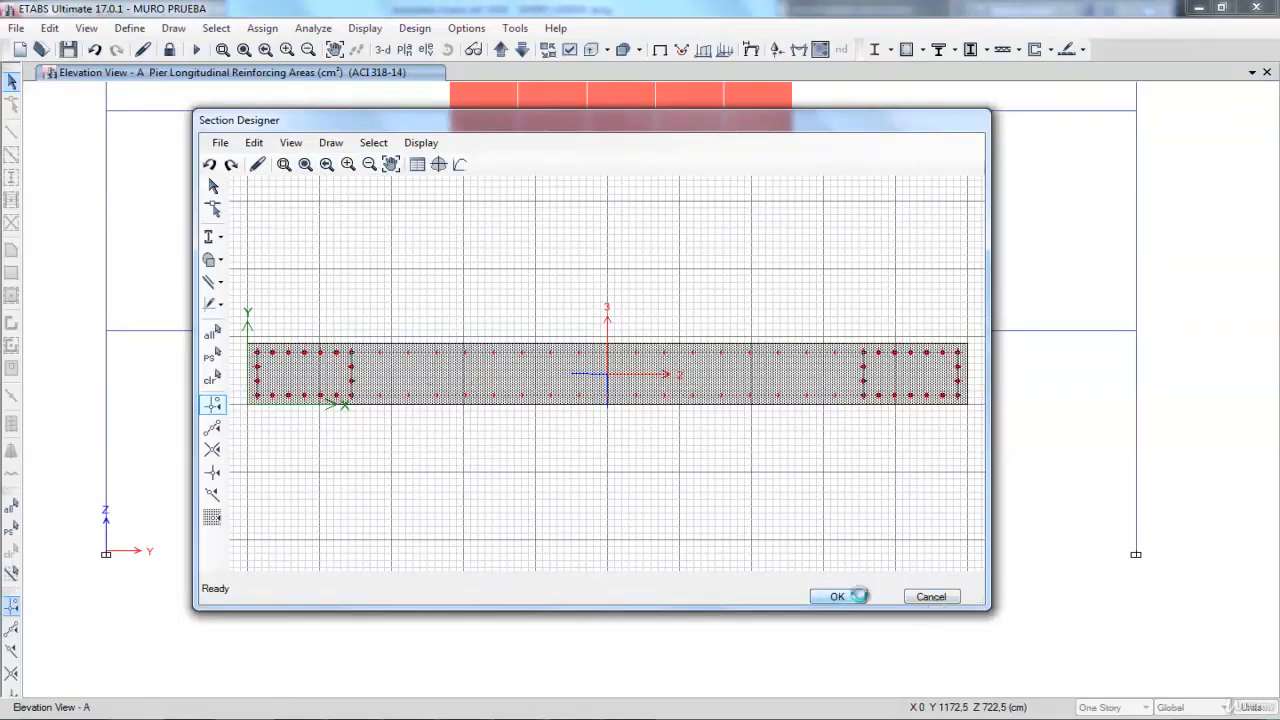
# - Accept the PB1 section layout, closing Section Designer back to the Pier Sections list
pyautogui.click(834, 596)
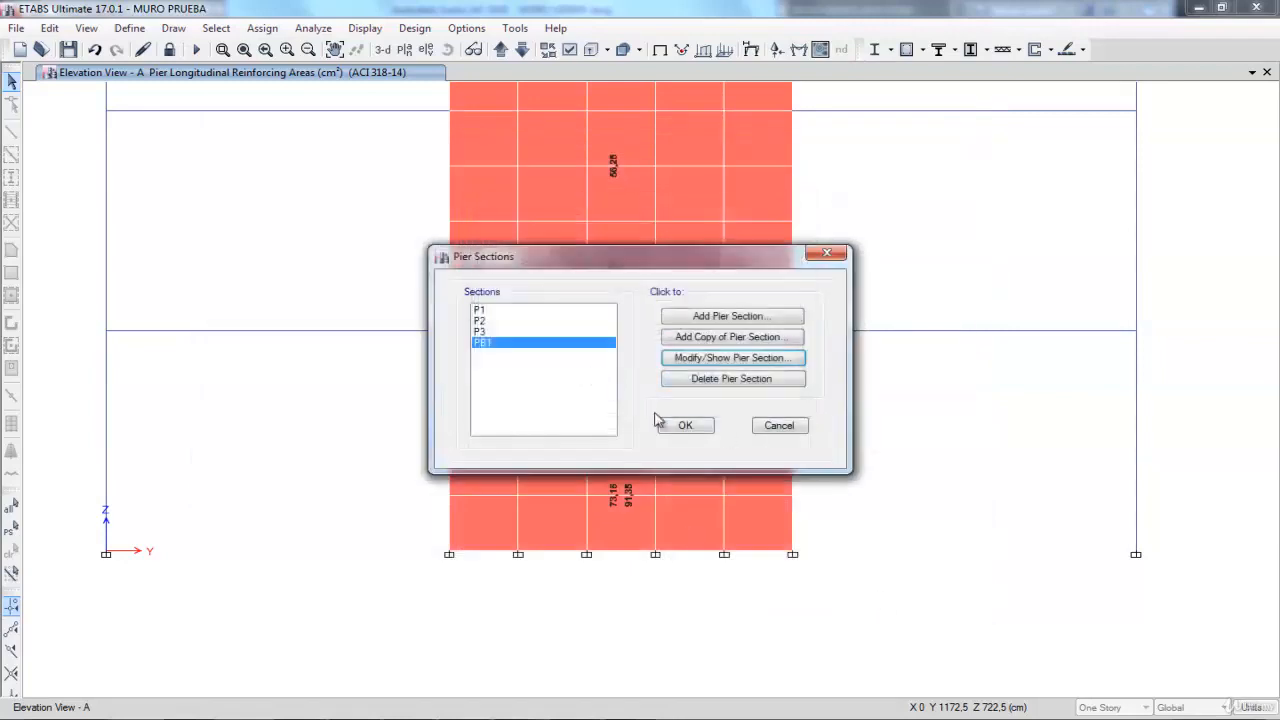